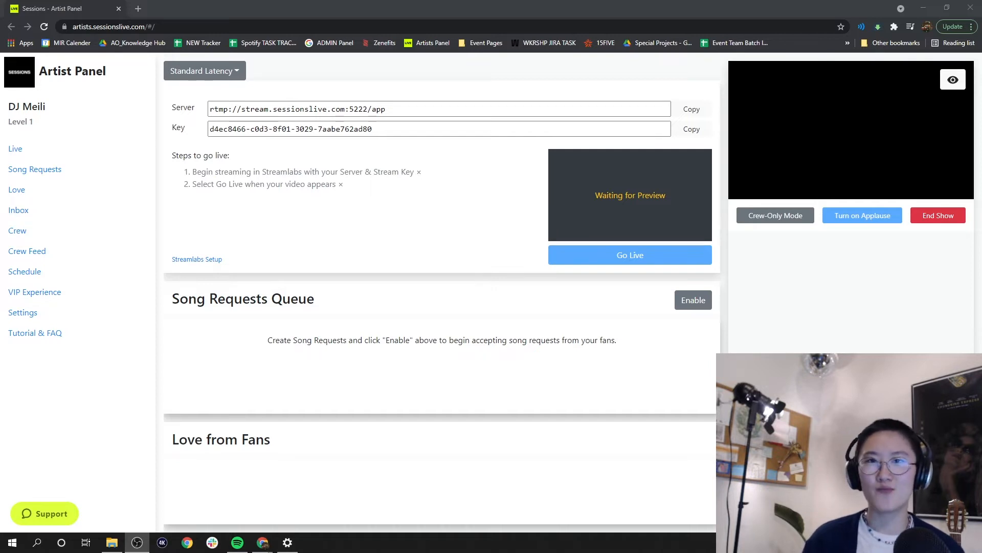
mouse_move(630, 255)
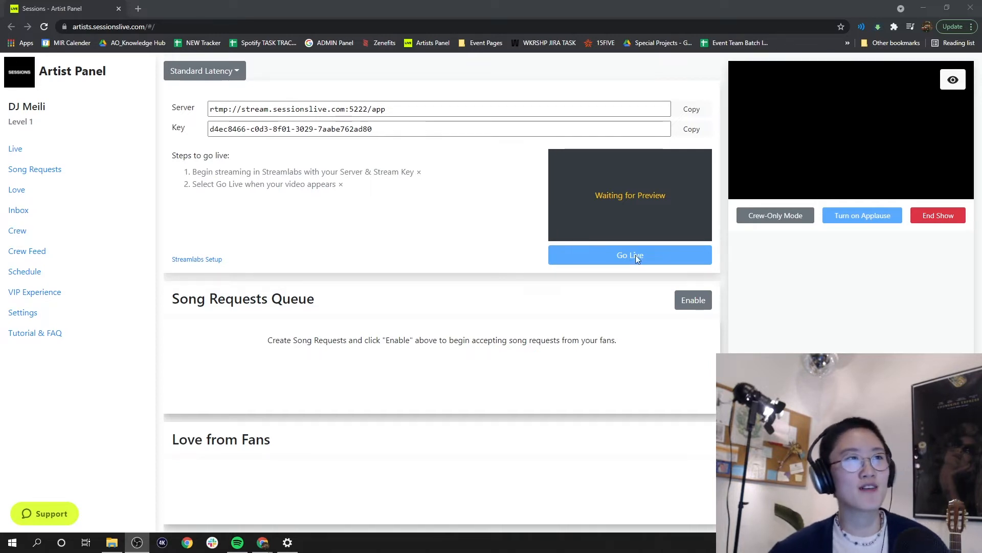
mouse_move(626, 232)
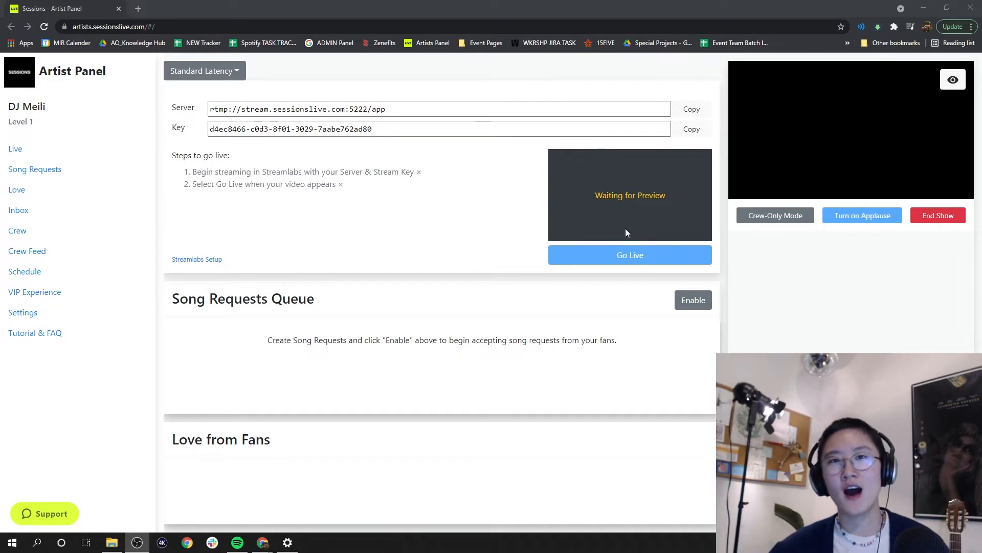
mouse_move(409, 214)
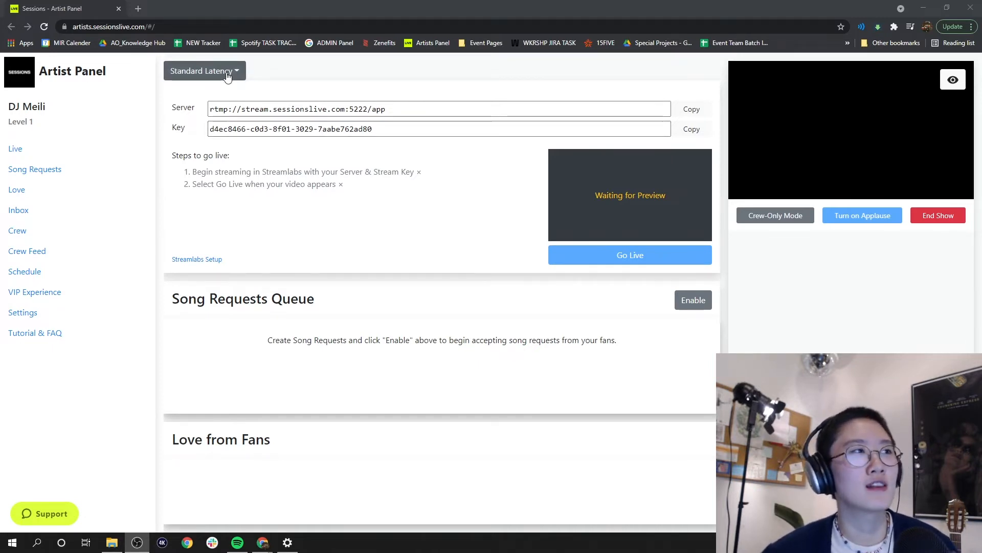
Highlight the streaming server address and stream key on the Live page, then clear the selection.
left_click(205, 71)
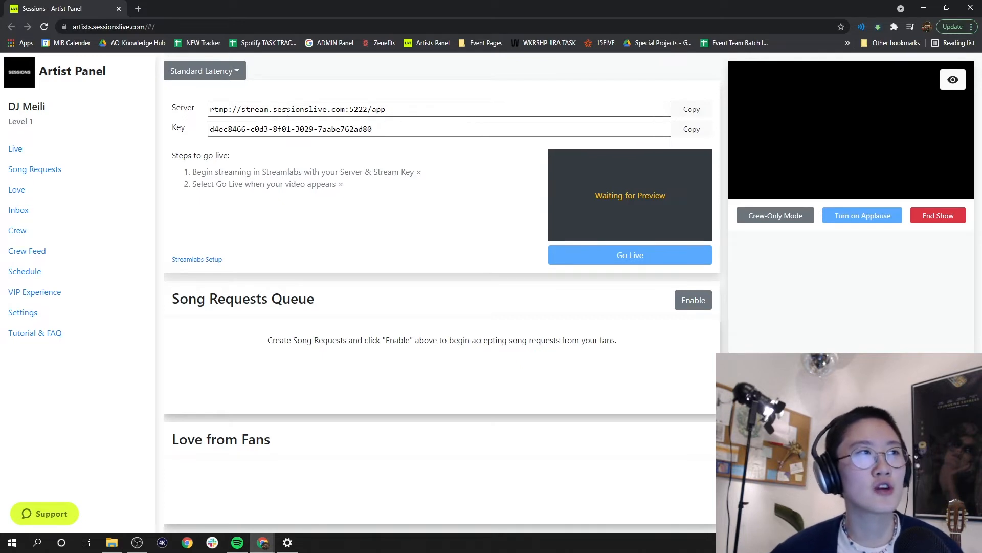
triple_click(297, 109)
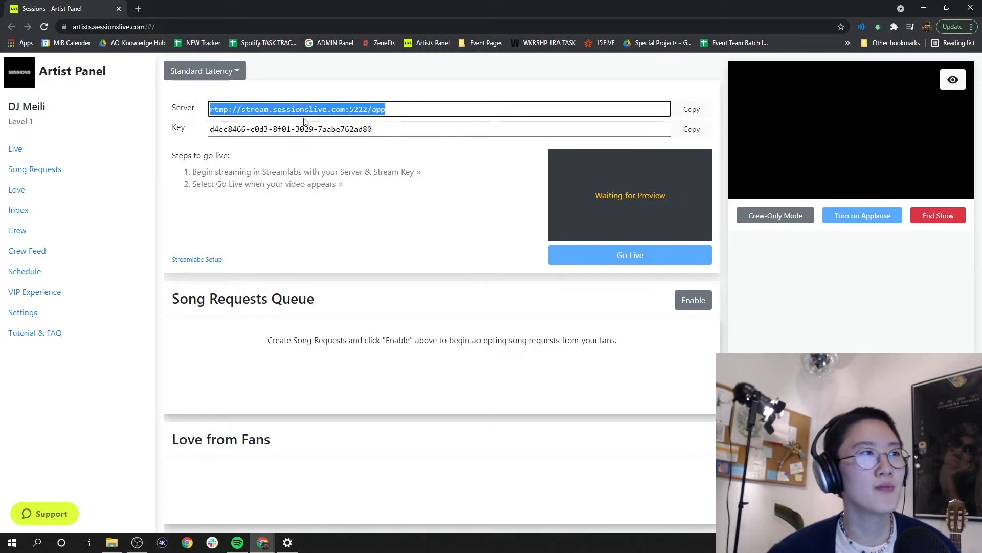
triple_click(291, 129)
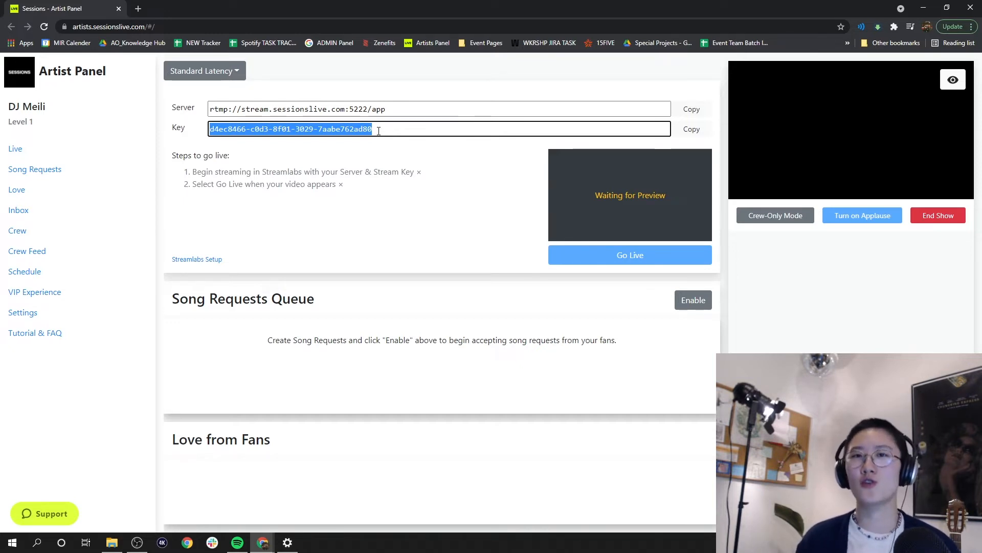
left_click(636, 162)
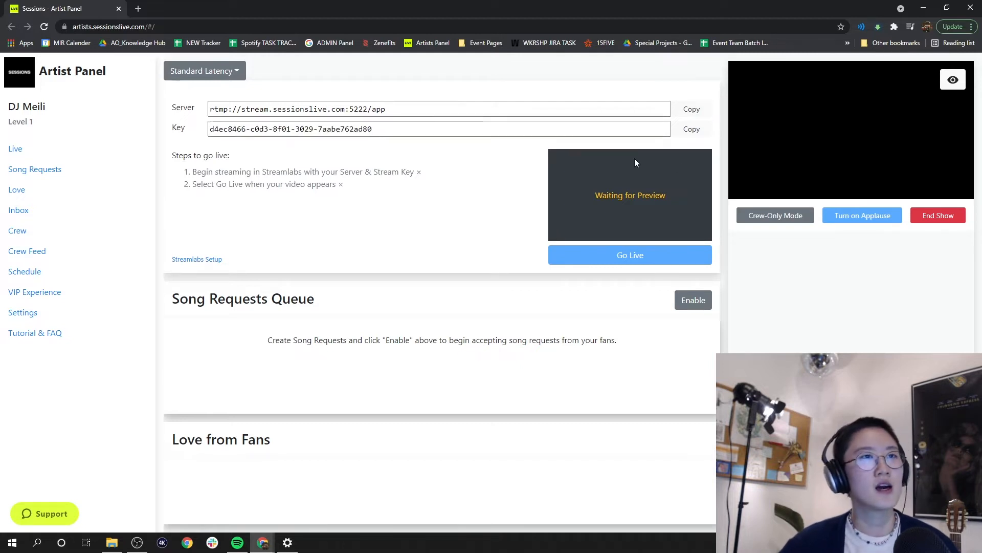
mouse_move(723, 161)
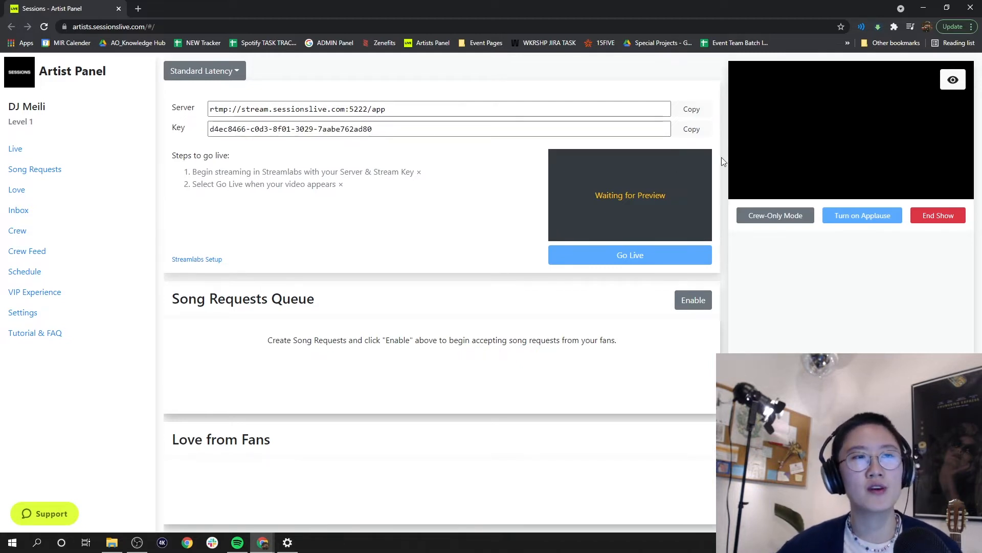
mouse_move(657, 185)
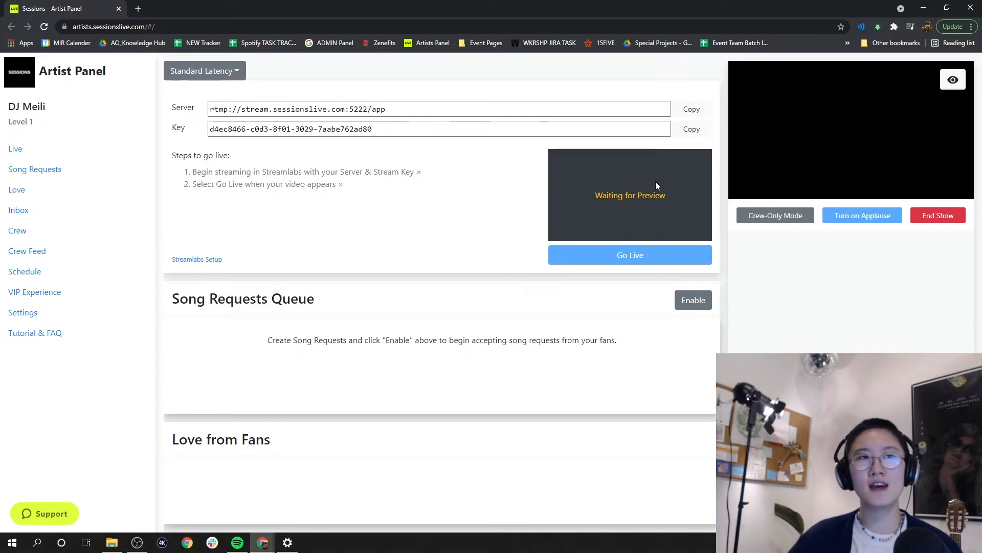
mouse_move(718, 219)
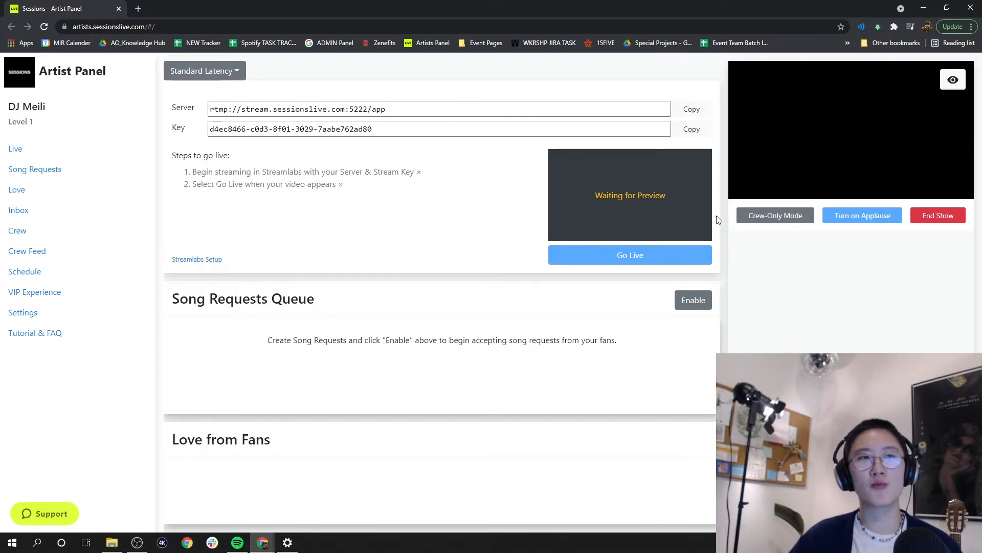
mouse_move(506, 172)
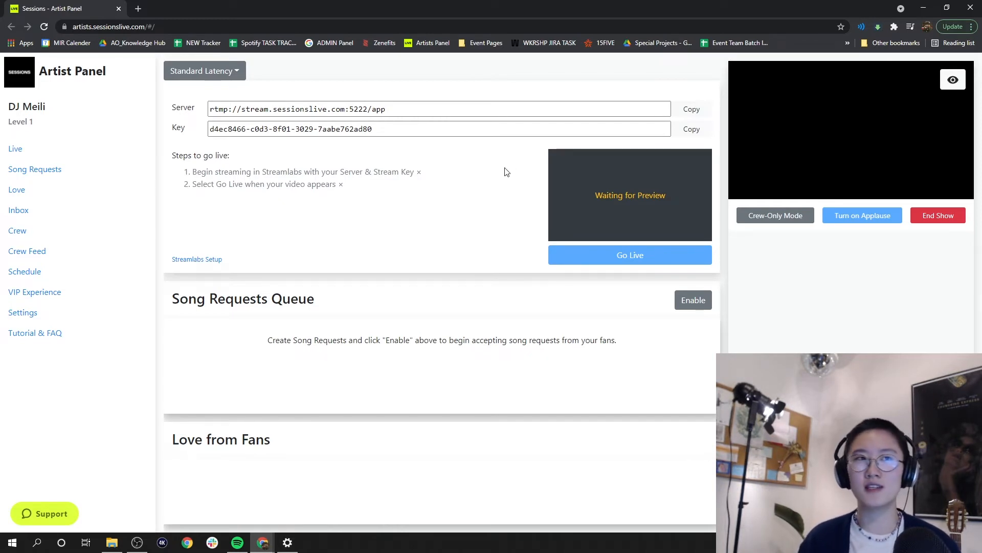
mouse_move(699, 205)
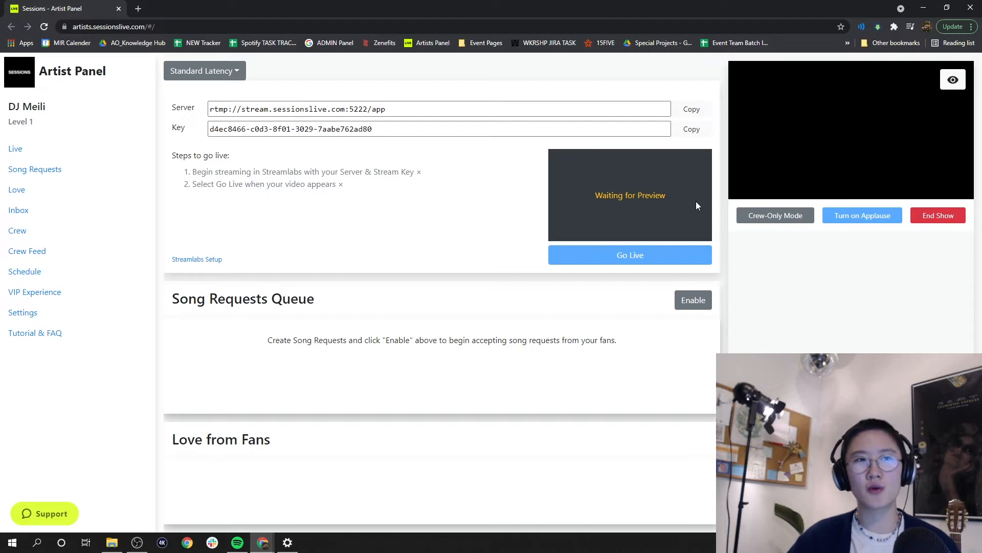
mouse_move(535, 183)
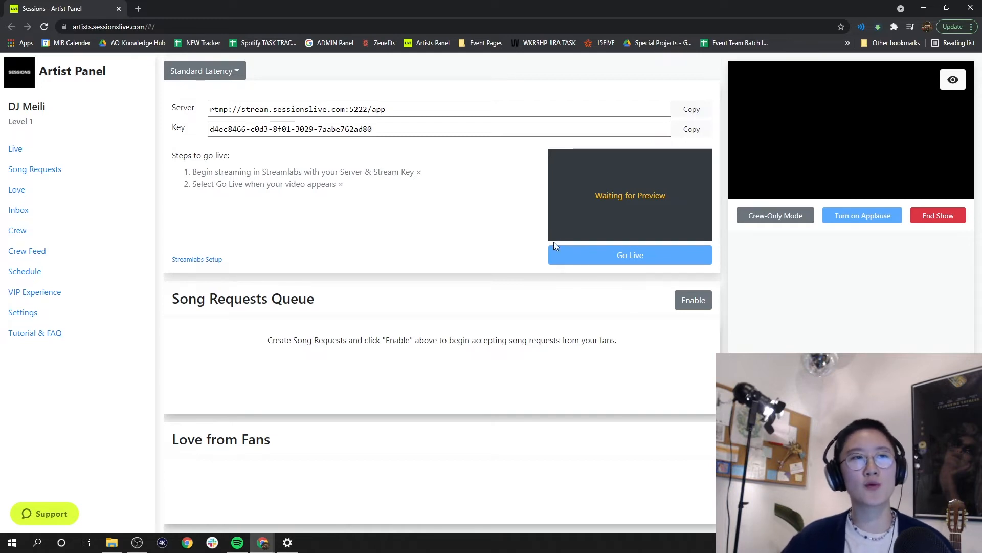
mouse_move(643, 197)
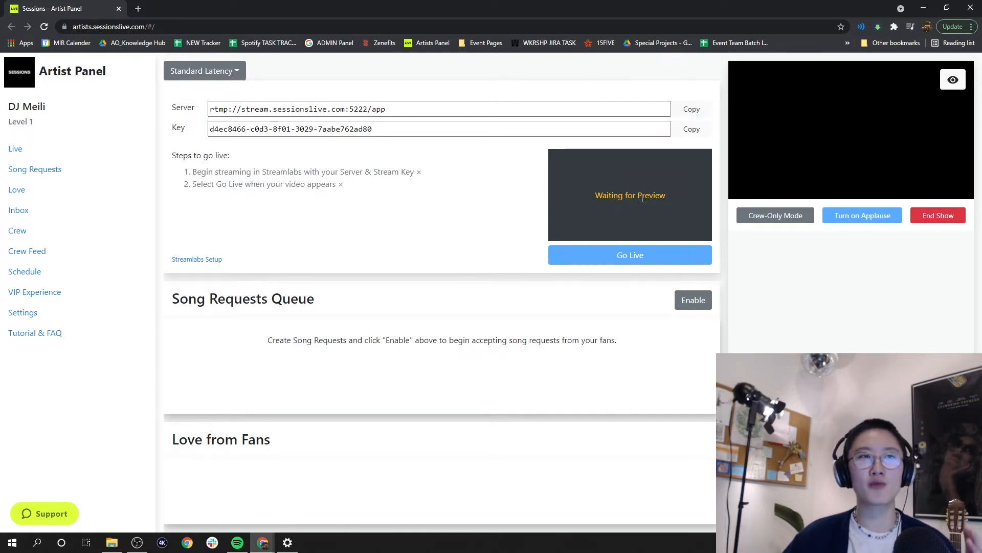
mouse_move(865, 196)
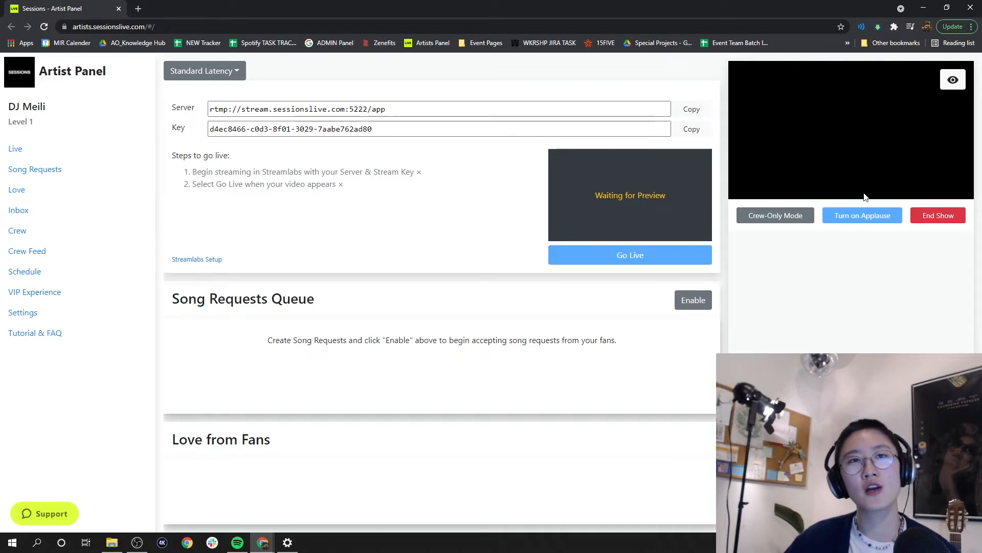
mouse_move(746, 90)
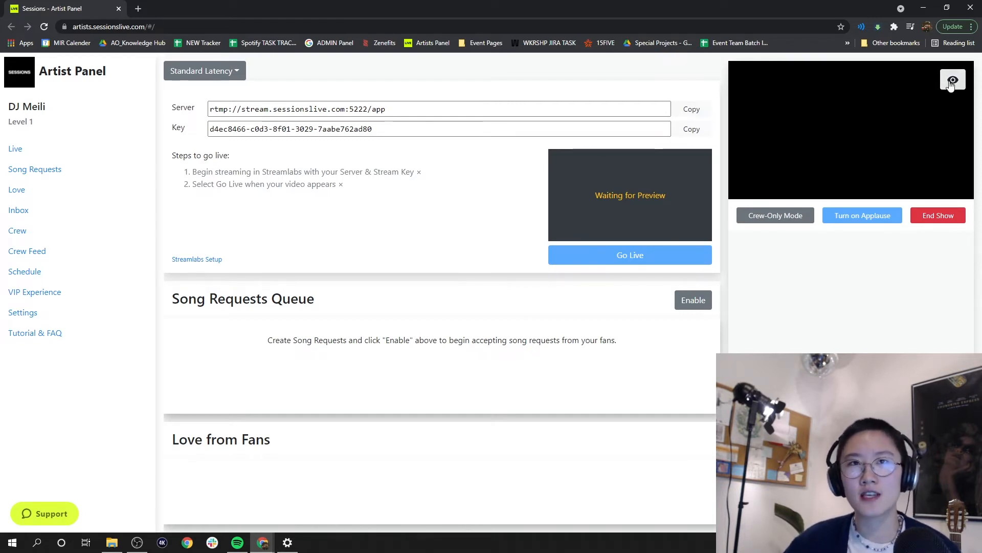
left_click(953, 79)
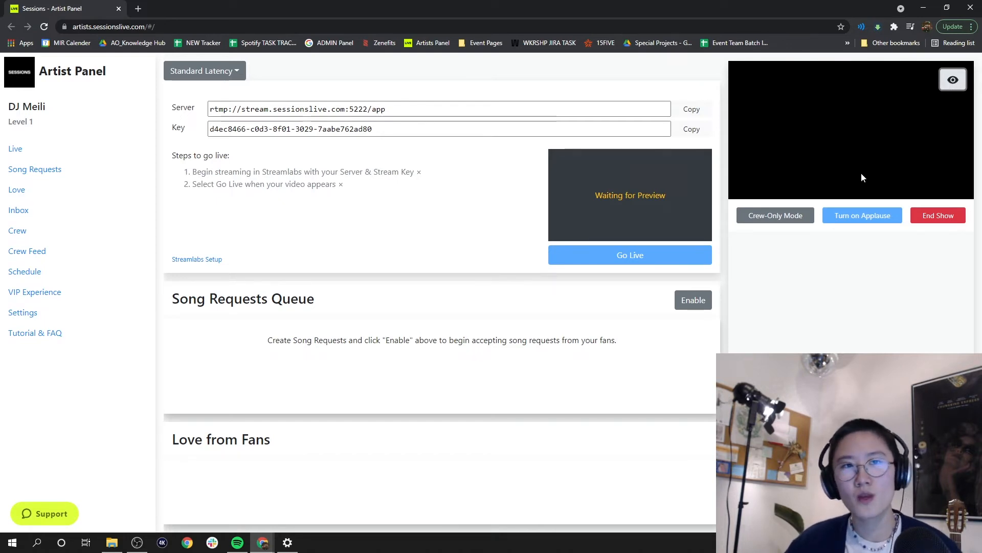
mouse_move(907, 236)
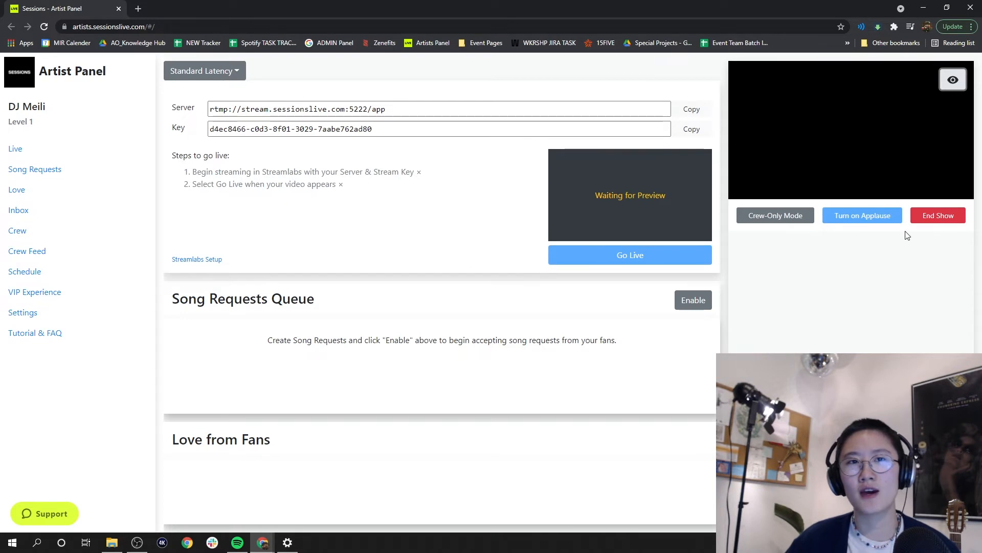
mouse_move(889, 228)
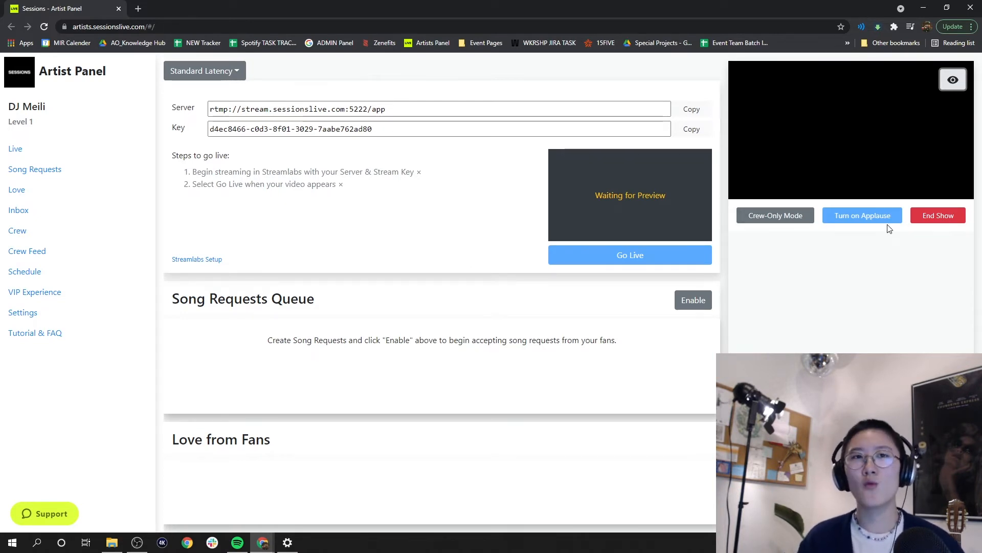
mouse_move(859, 219)
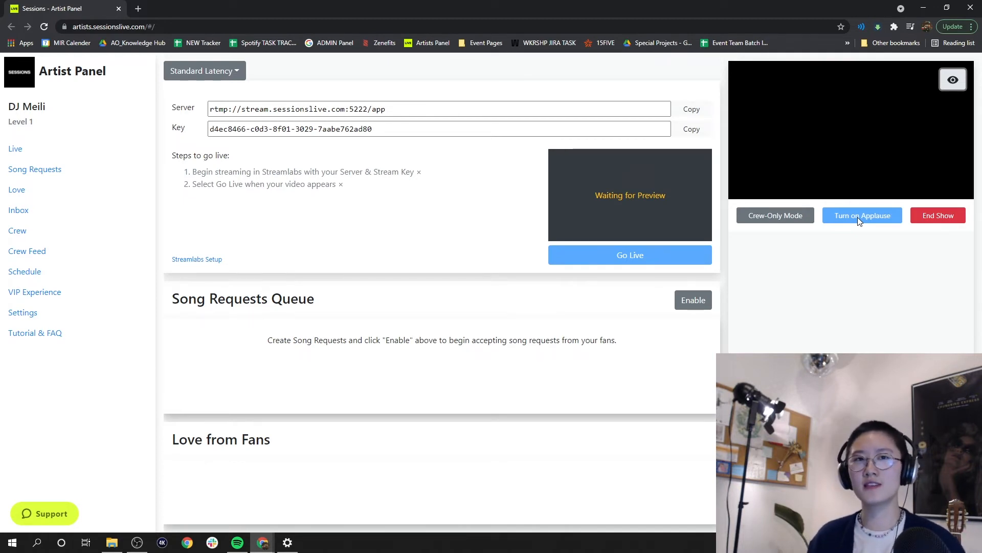
mouse_move(859, 228)
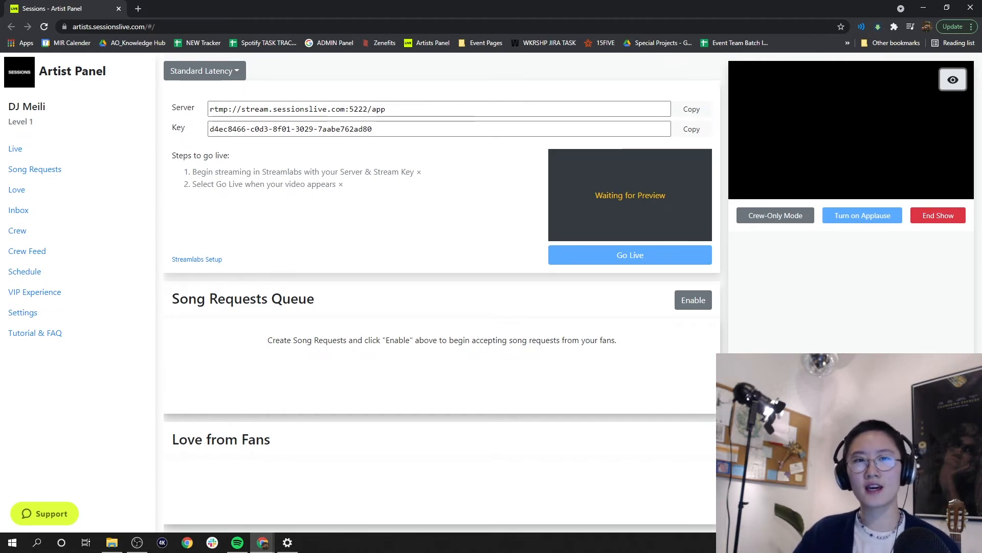
mouse_move(867, 283)
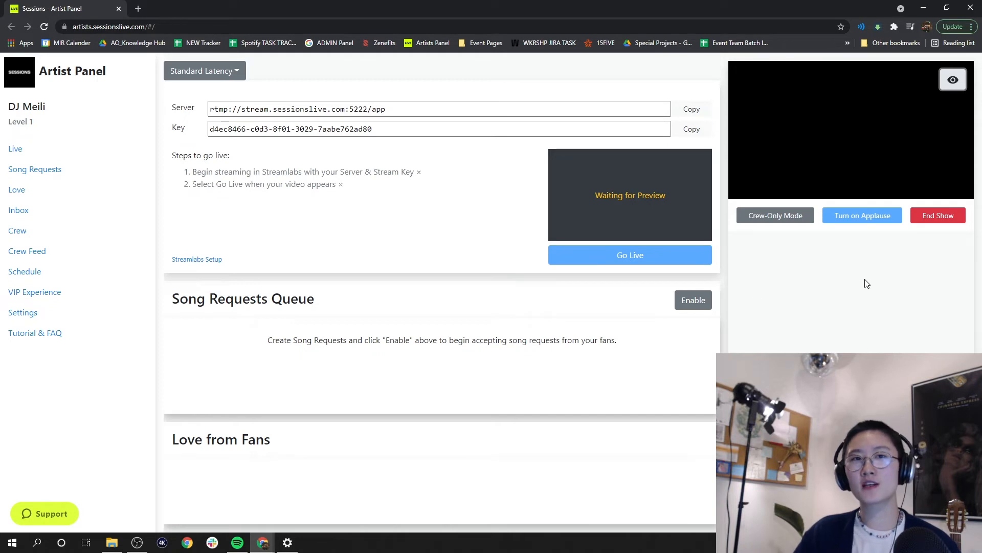
mouse_move(815, 272)
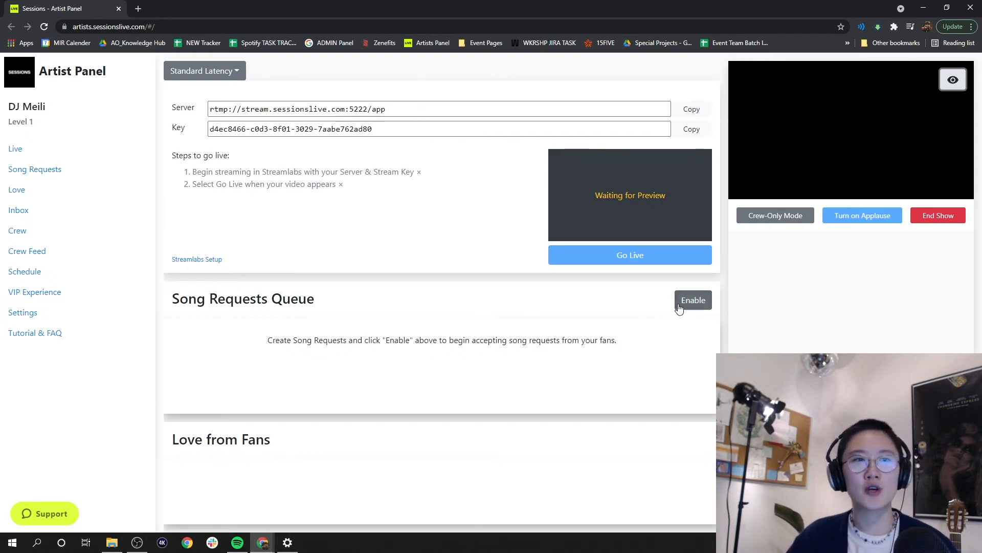
mouse_move(630, 308)
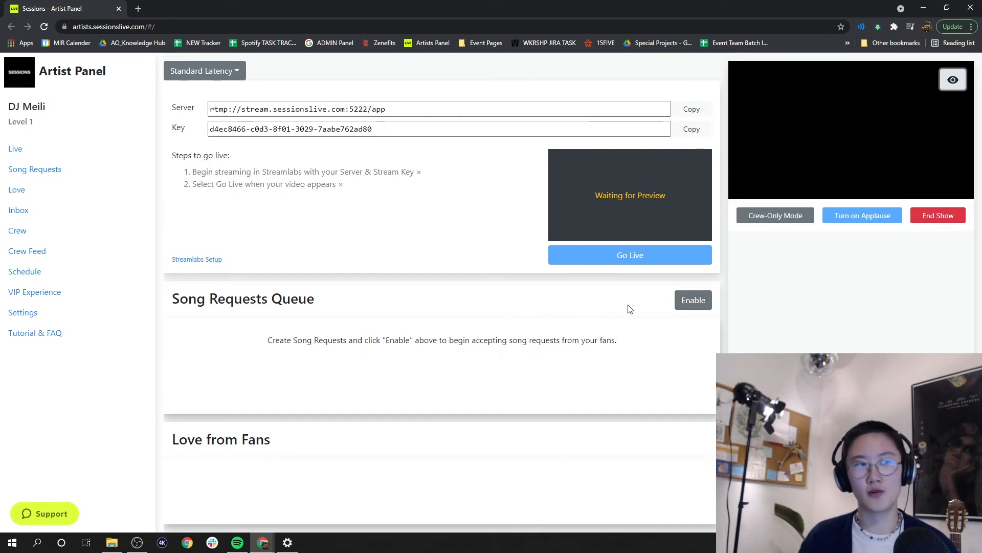
mouse_move(215, 464)
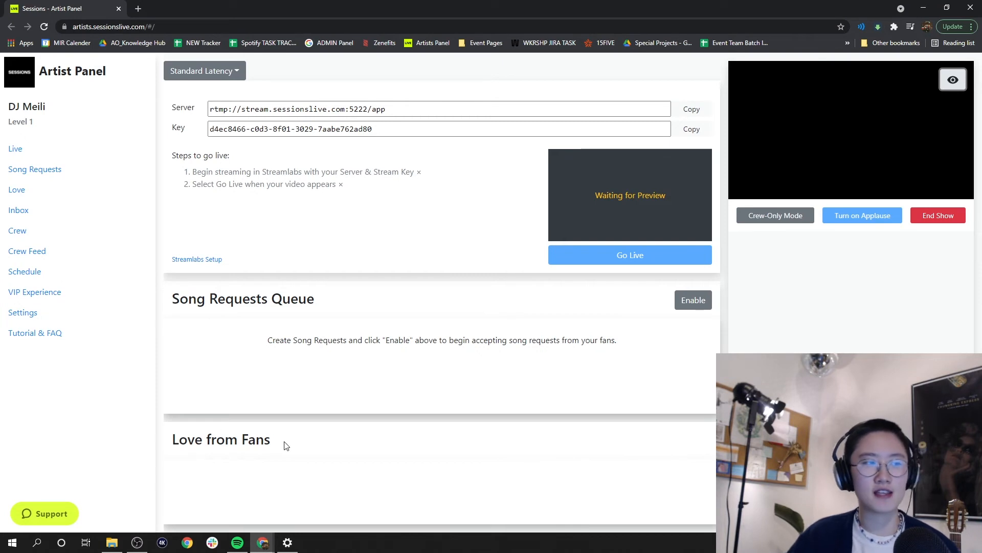
mouse_move(297, 466)
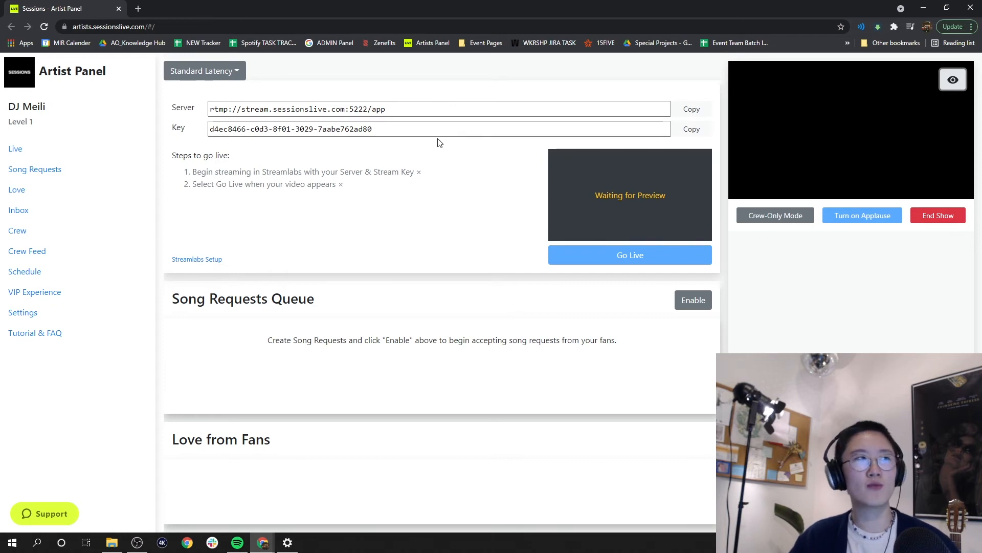
mouse_move(298, 272)
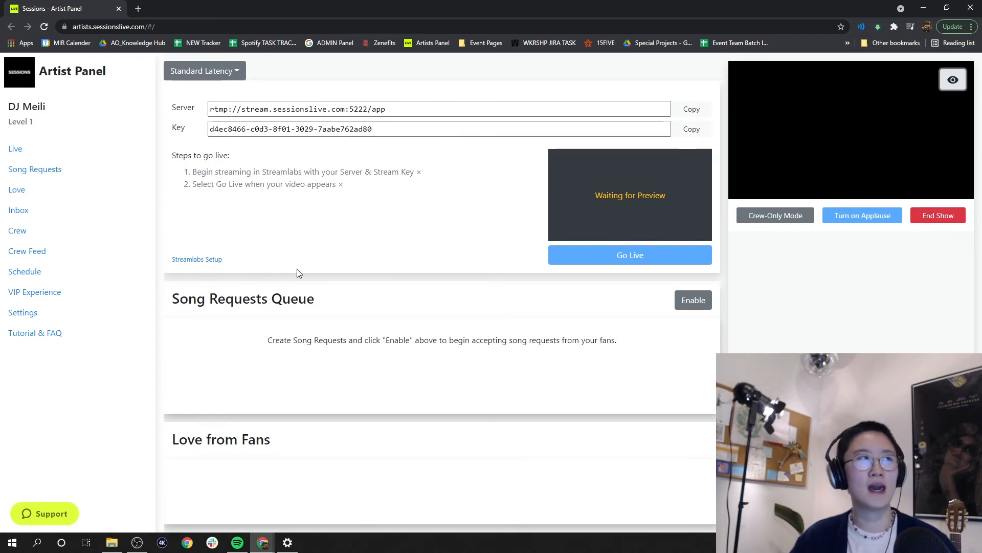
mouse_move(10, 265)
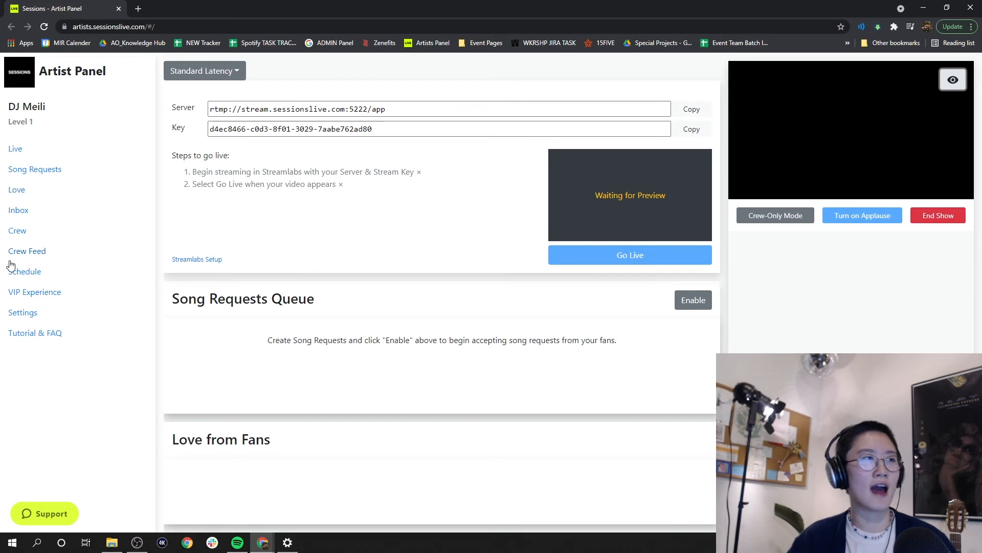
mouse_move(91, 185)
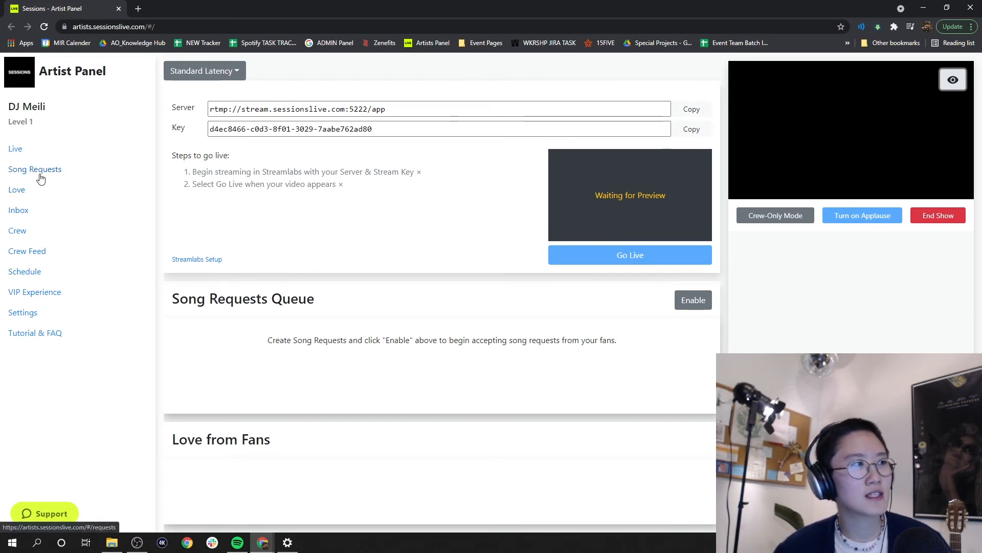
mouse_move(35, 215)
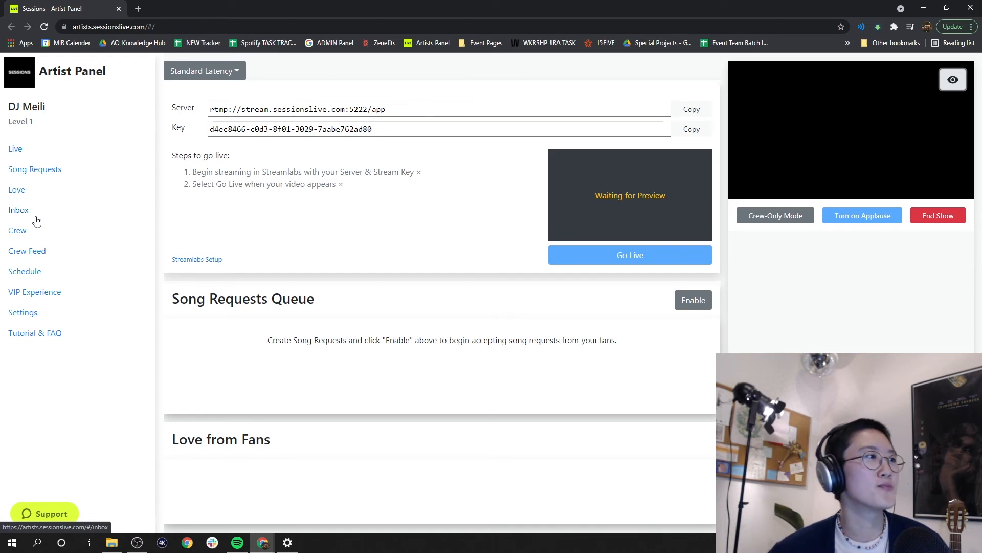
mouse_move(37, 236)
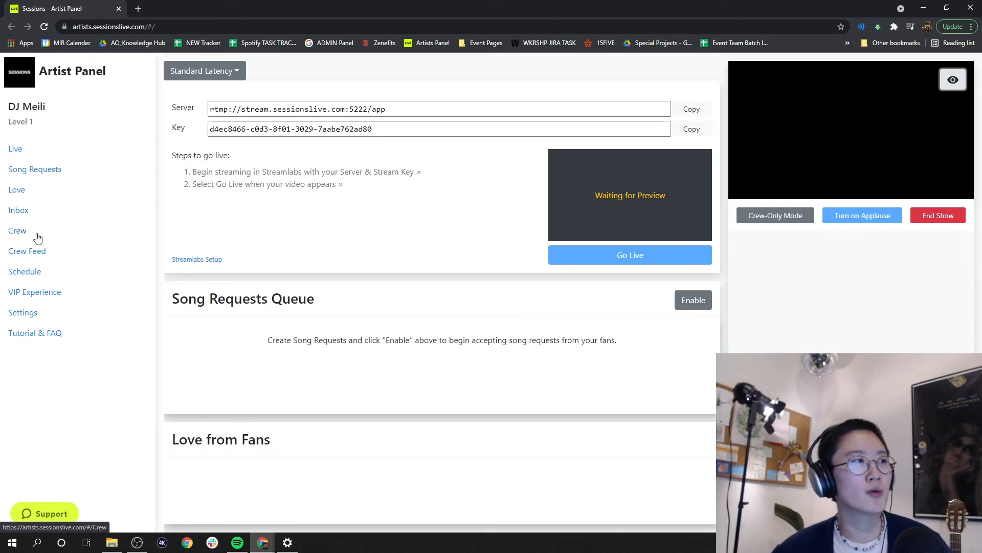
mouse_move(33, 251)
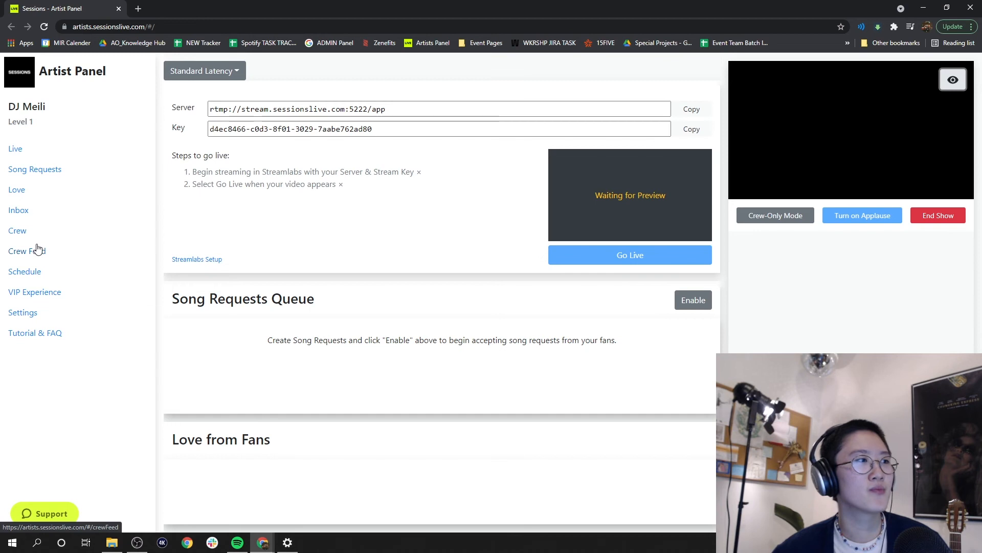
mouse_move(38, 251)
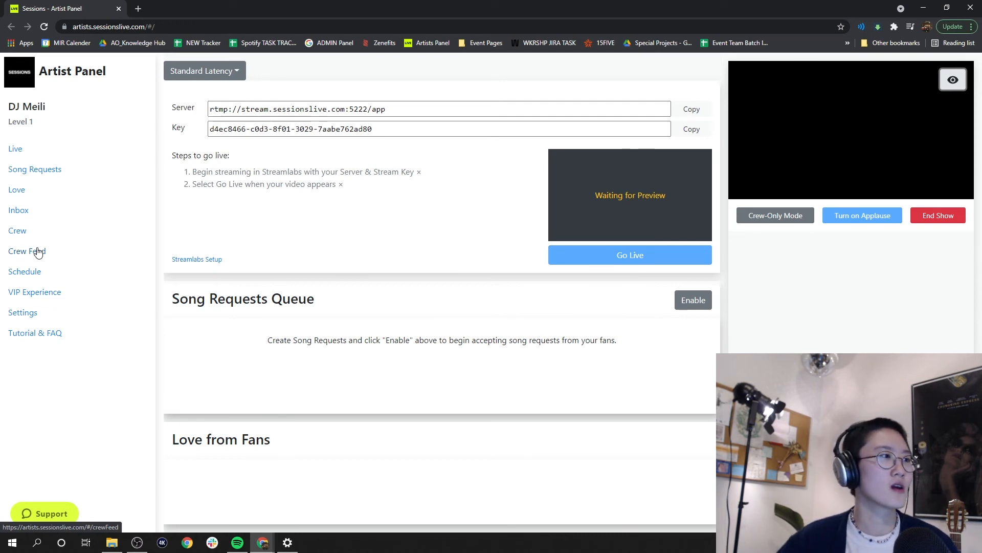
View the Schedule calendar, then the VIP Experience page with no upcoming meetings.
left_click(25, 270)
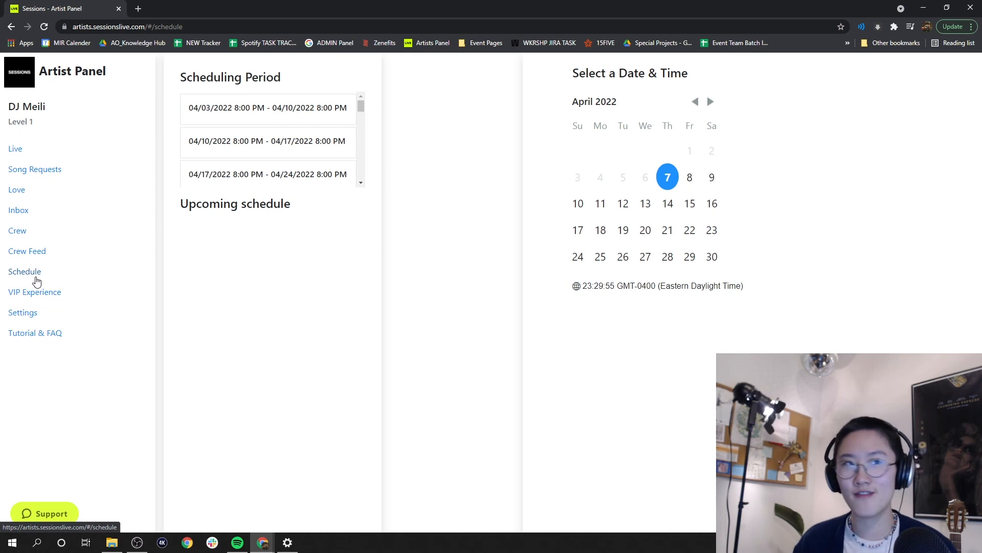
mouse_move(35, 294)
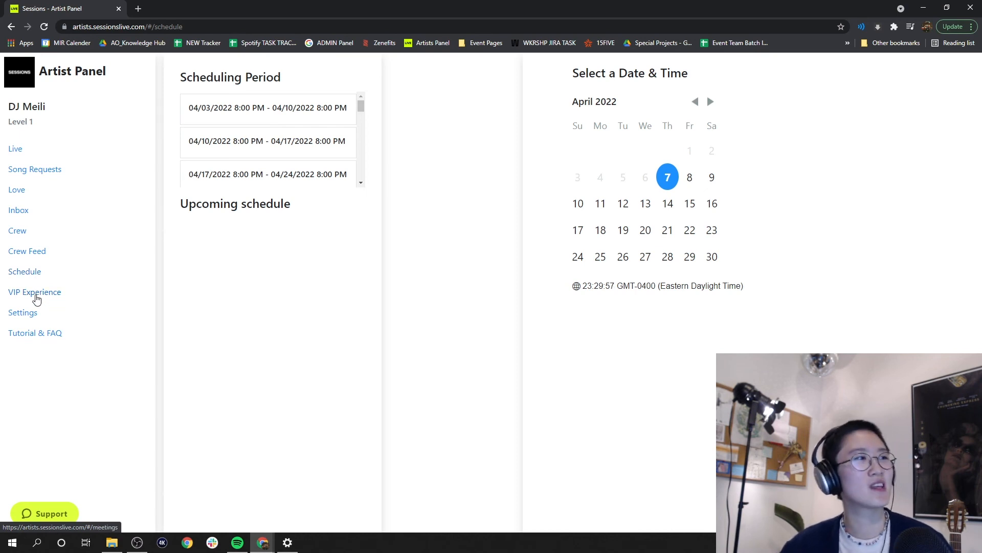
left_click(34, 291)
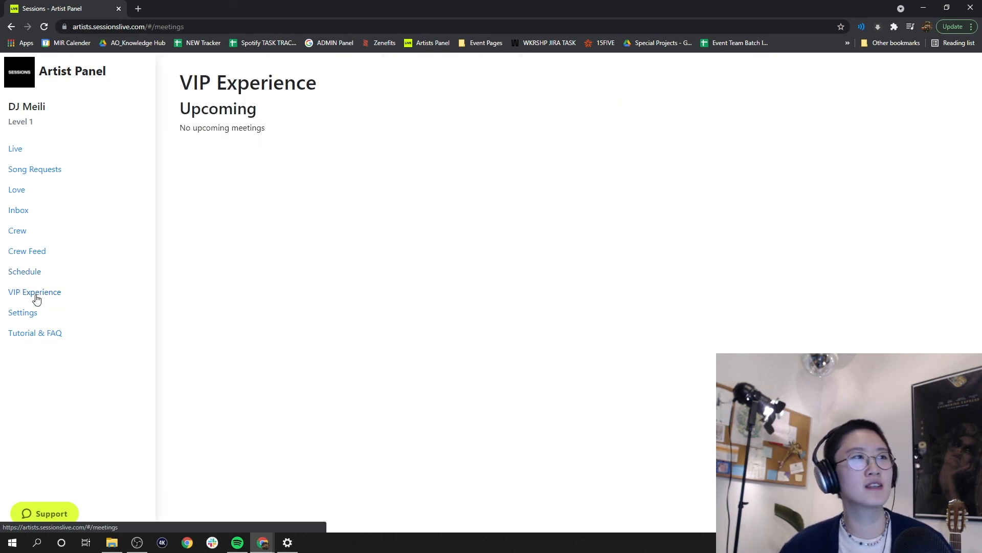
mouse_move(24, 313)
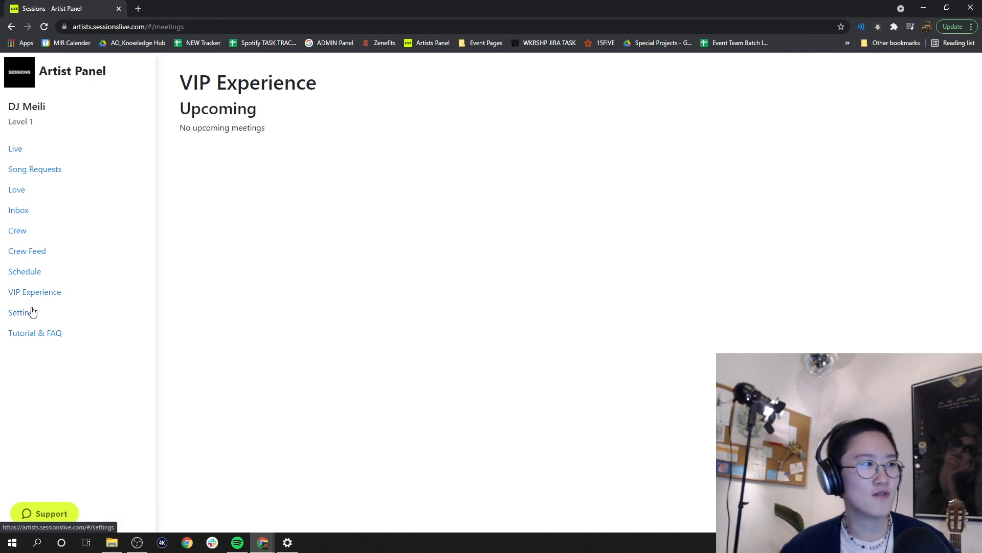
Review the profile and crew Settings, then return to the Live page with stream server and key.
left_click(22, 312)
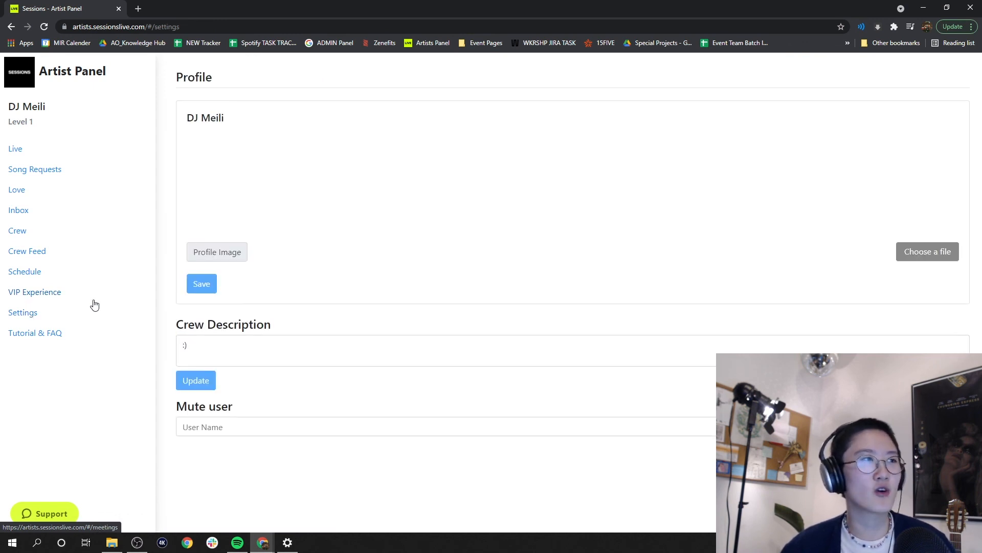
mouse_move(337, 238)
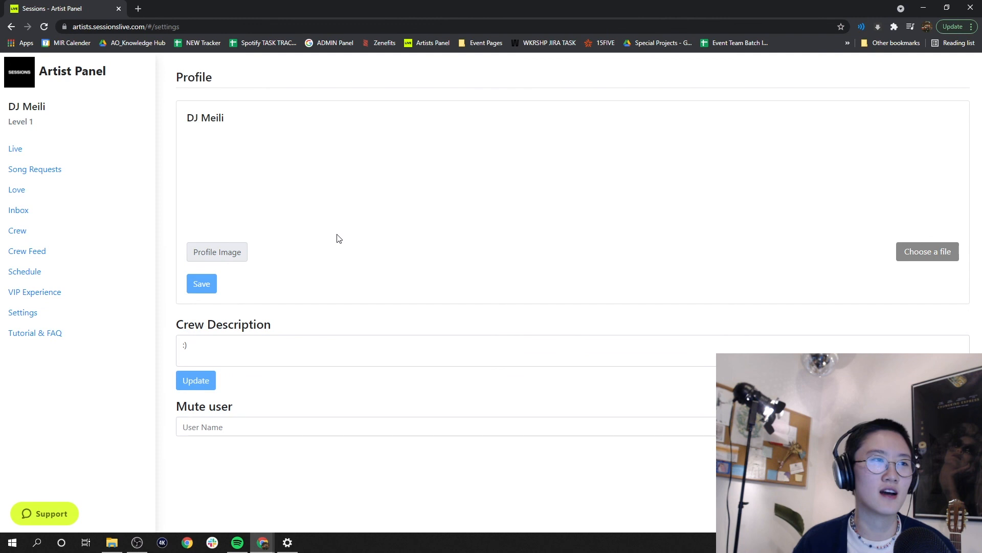
mouse_move(35, 332)
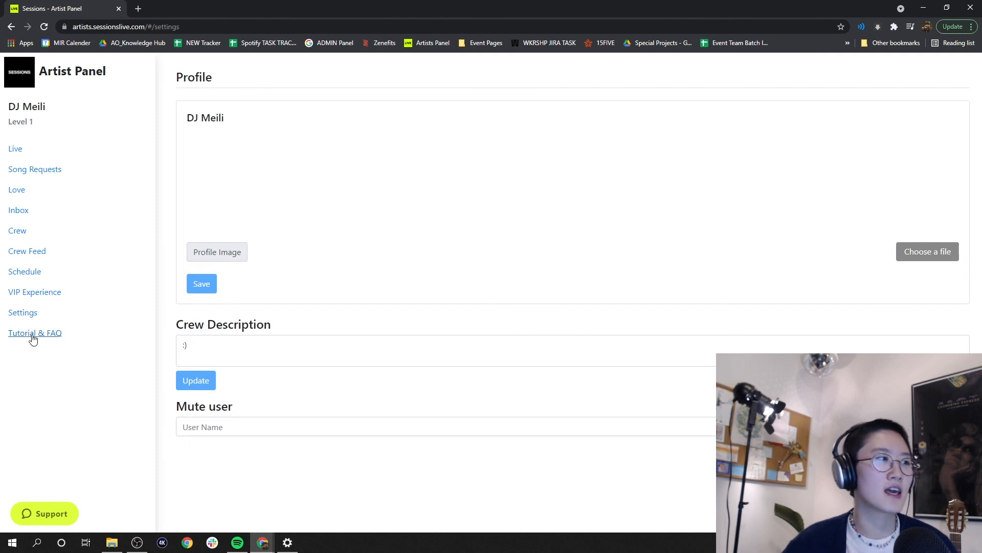
mouse_move(44, 339)
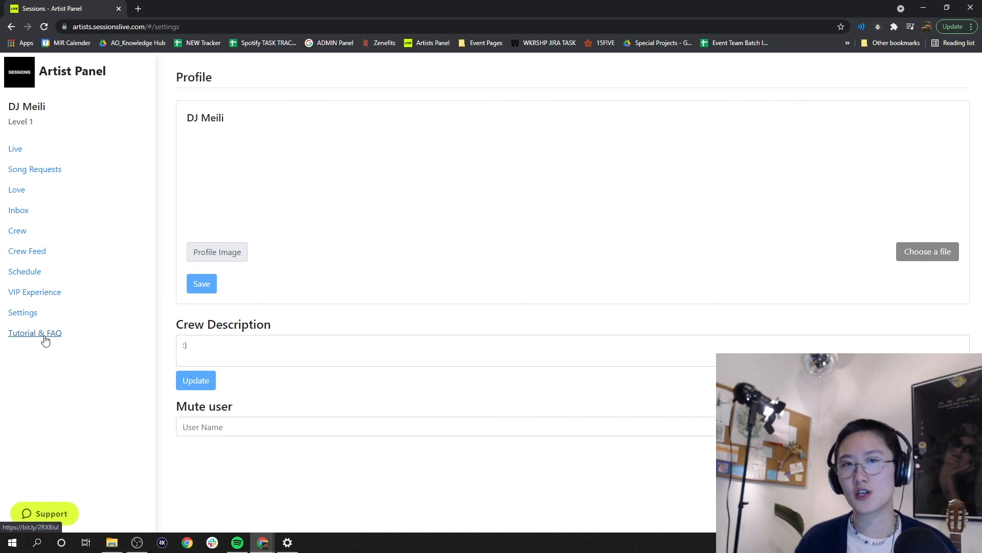
mouse_move(15, 148)
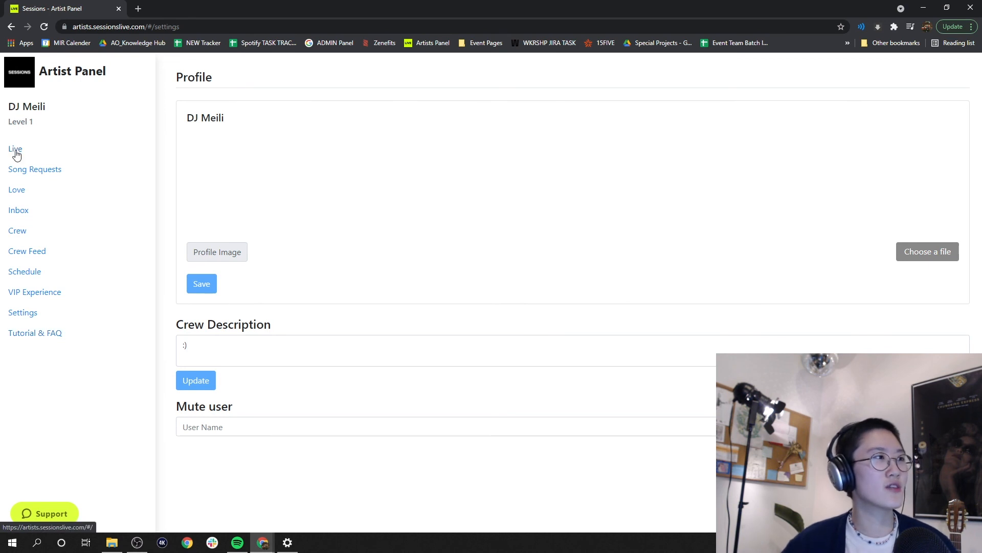
left_click(14, 150)
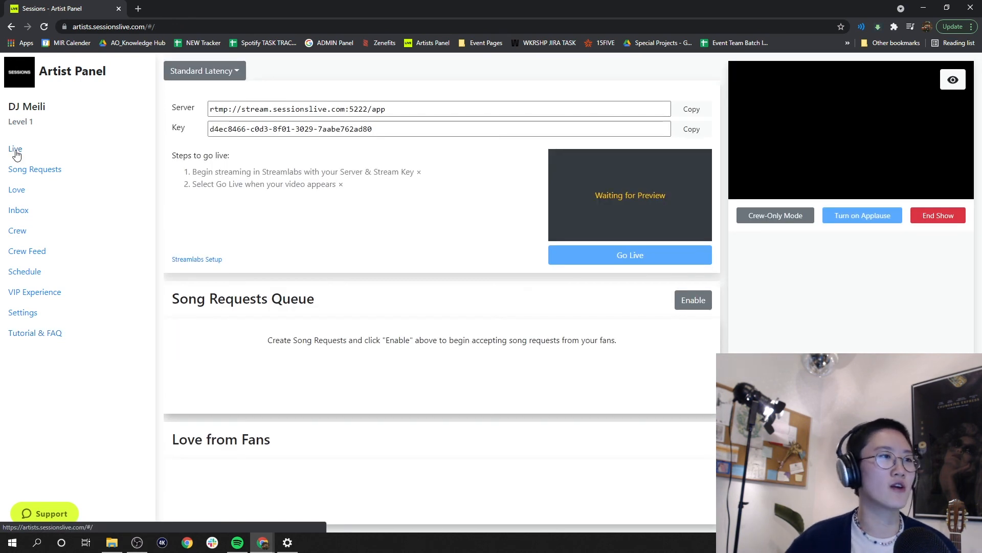
mouse_move(310, 377)
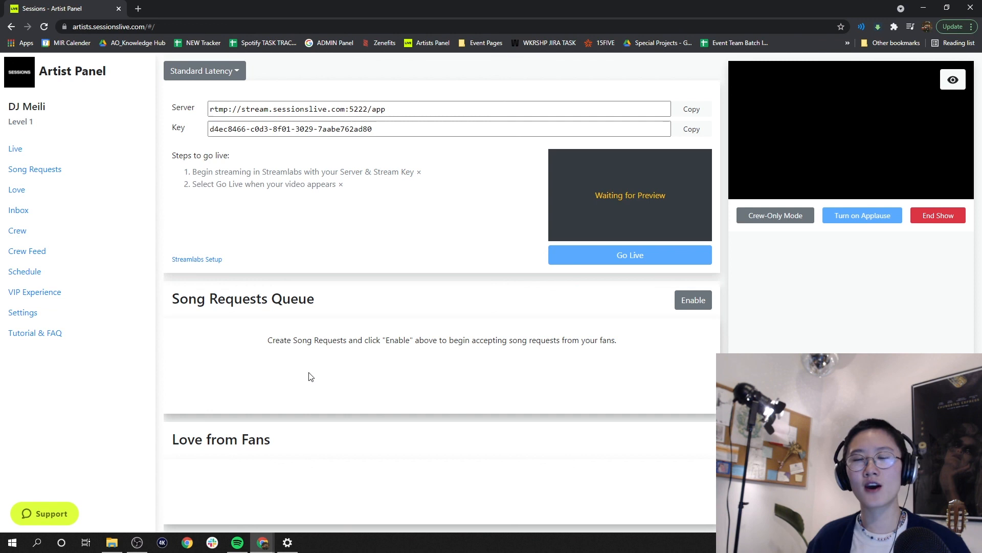